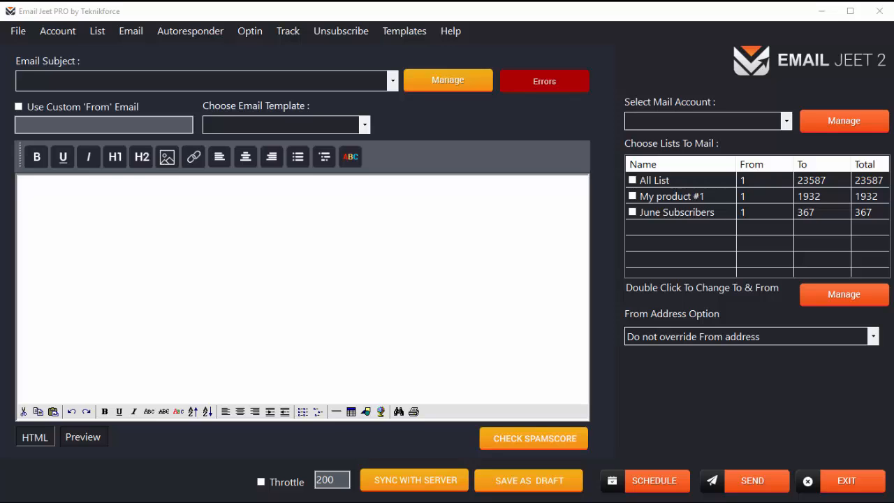
mouse_move(874, 480)
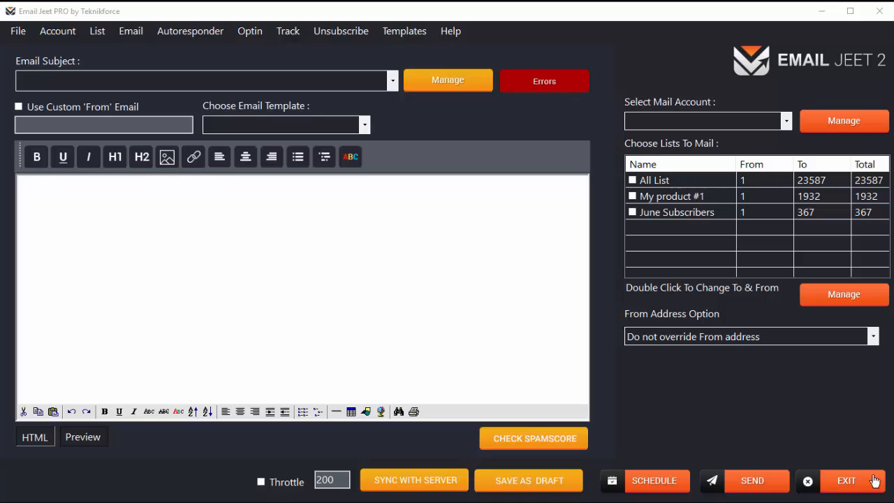
mouse_move(785, 131)
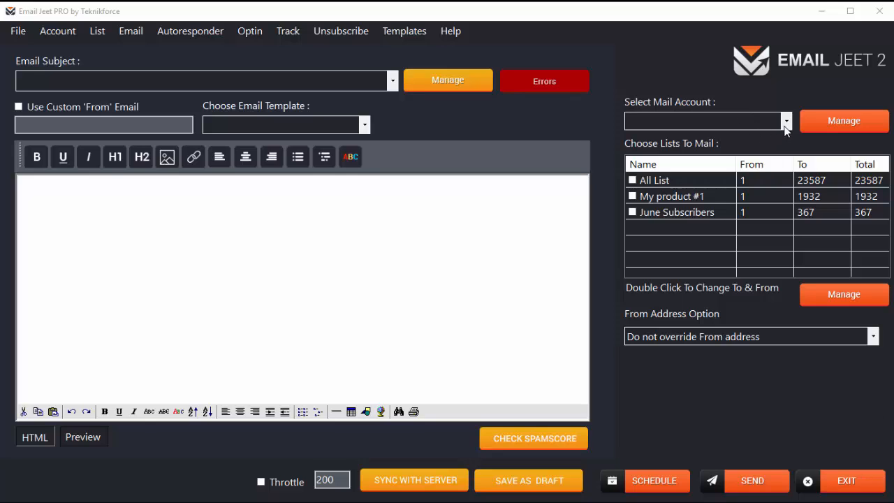
Step: Show the Manage Accounts list with My New SMTP Service and Smtp2go, closing and reopening it once
left_click(844, 120)
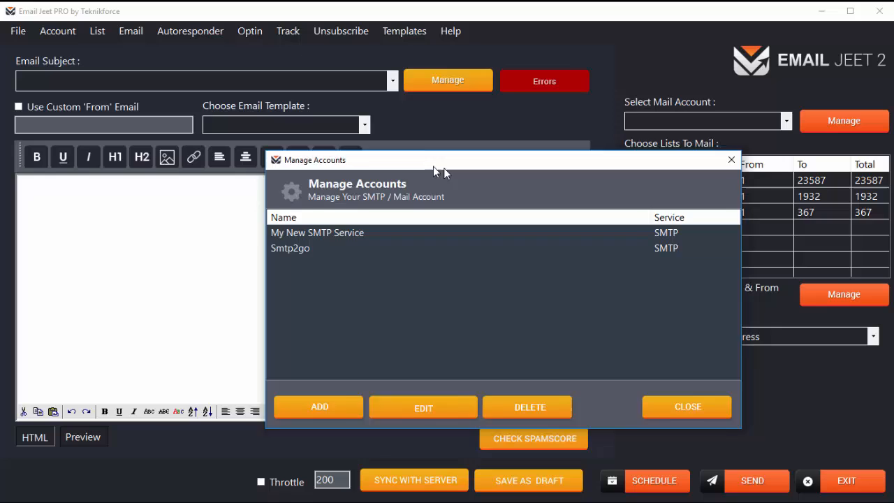
left_click_drag(441, 160, 422, 154)
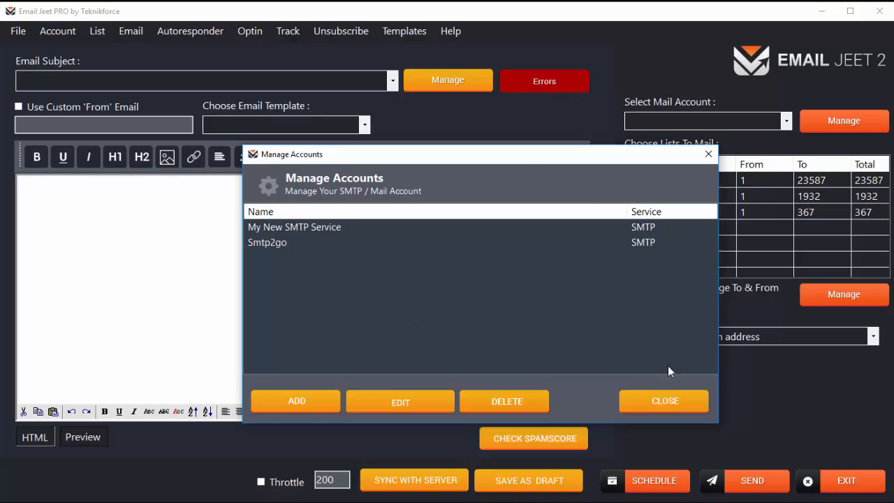
left_click(665, 399)
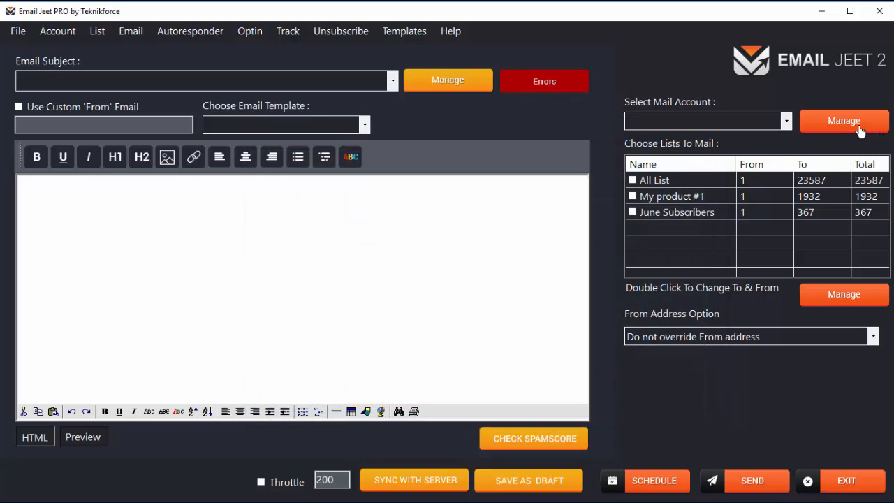
left_click(844, 120)
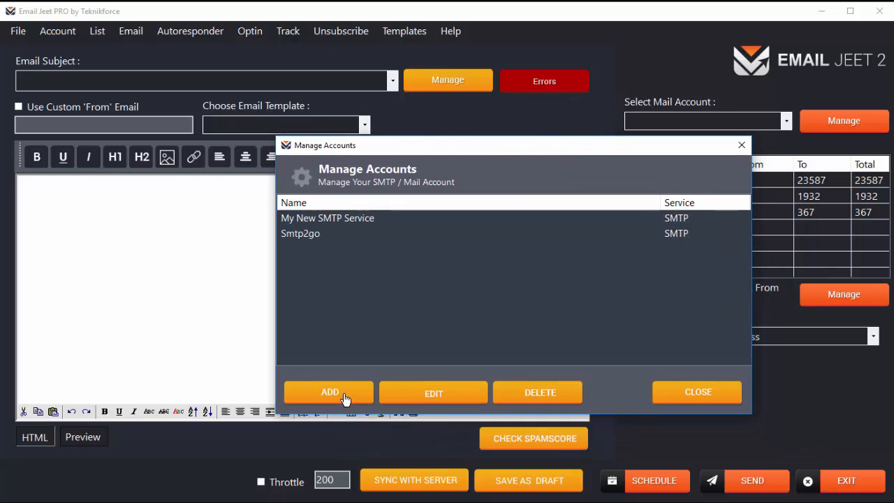
Step: Add a new mail account and enter Sendgrid as its name
left_click(329, 391)
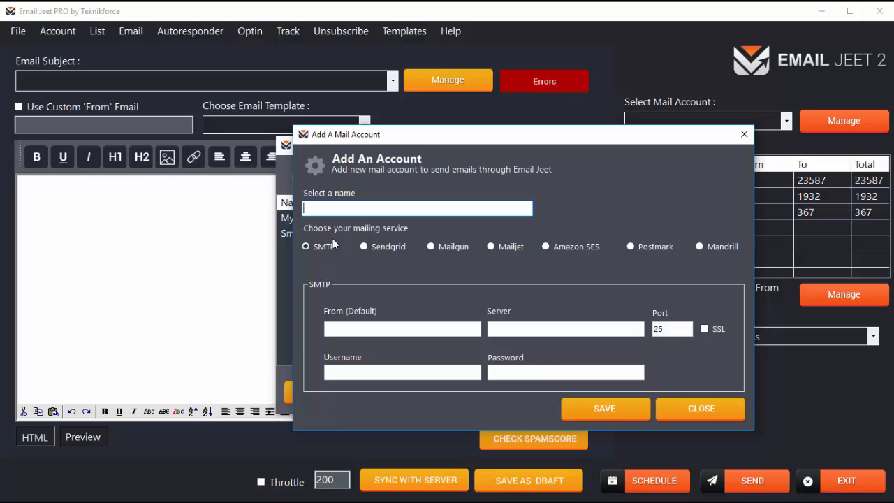
left_click(416, 208)
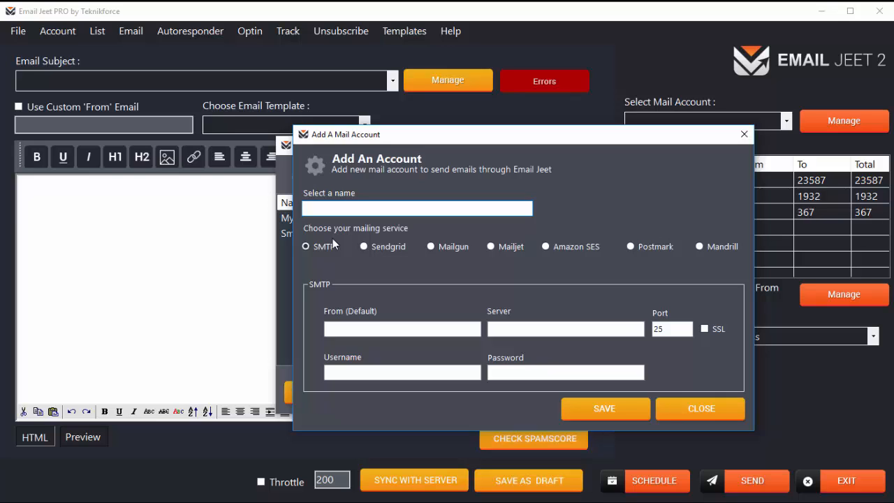
type("Sendgrid")
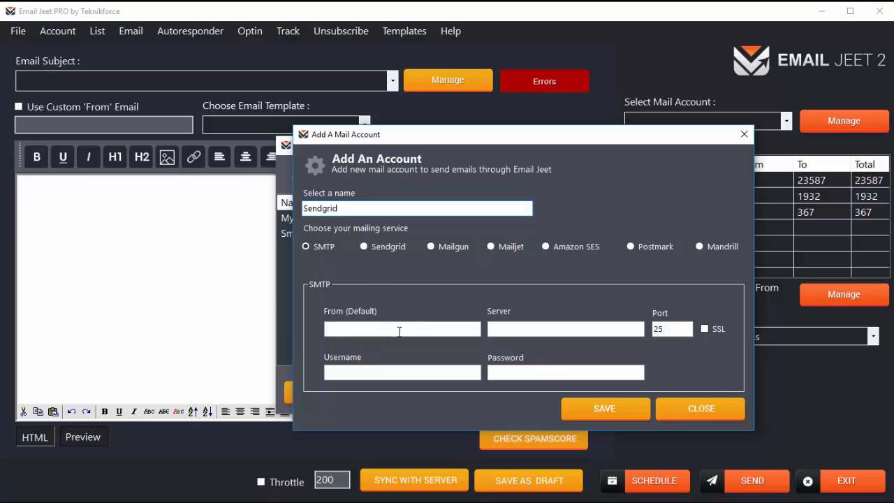
left_click(403, 330)
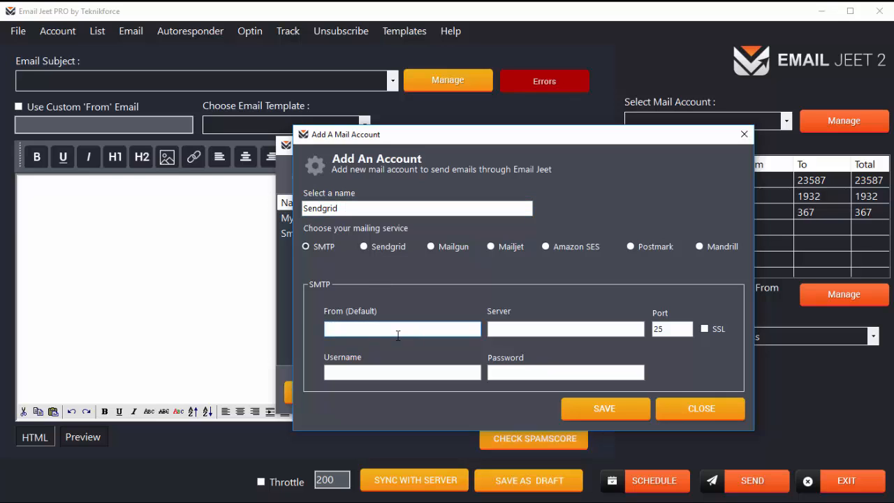
left_click(403, 329)
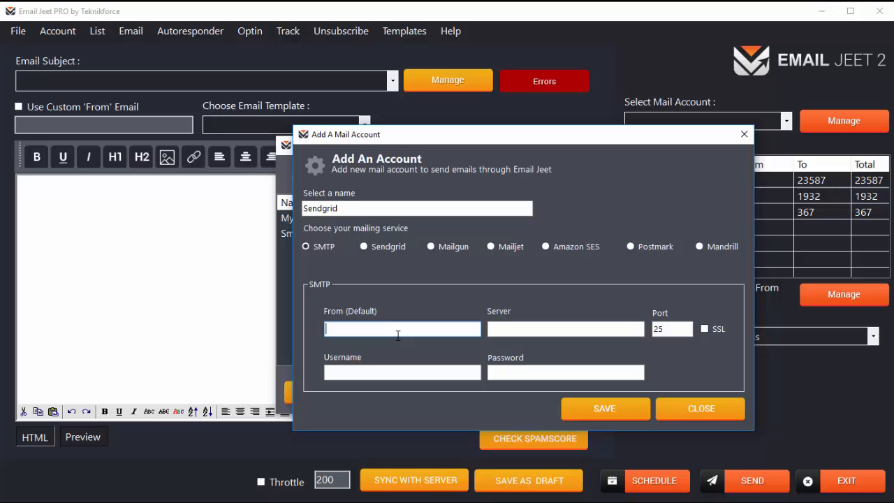
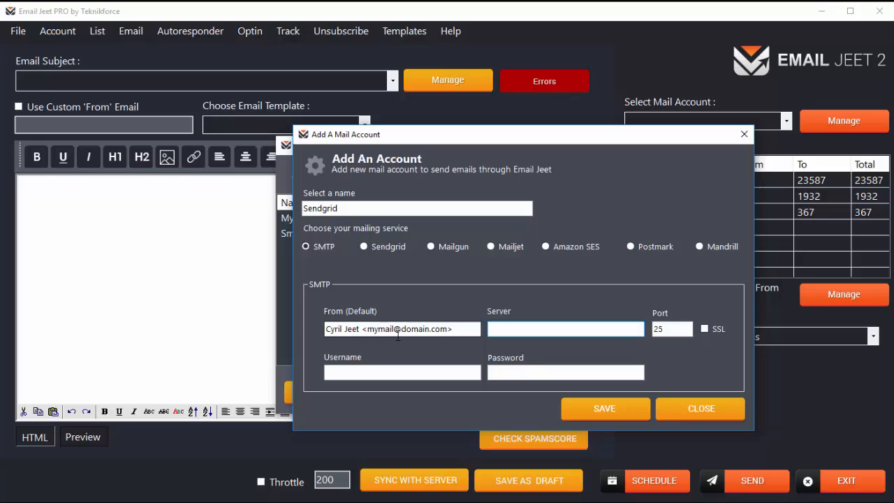
left_click(566, 328)
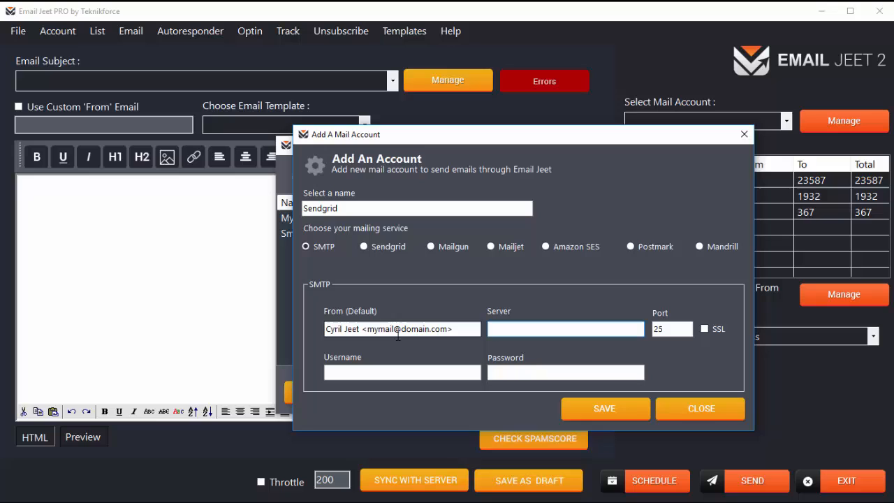
Step: Set the server to smtp.sendgrid.net and change the port from 25 to 587
type("smtp.sendgrid.net")
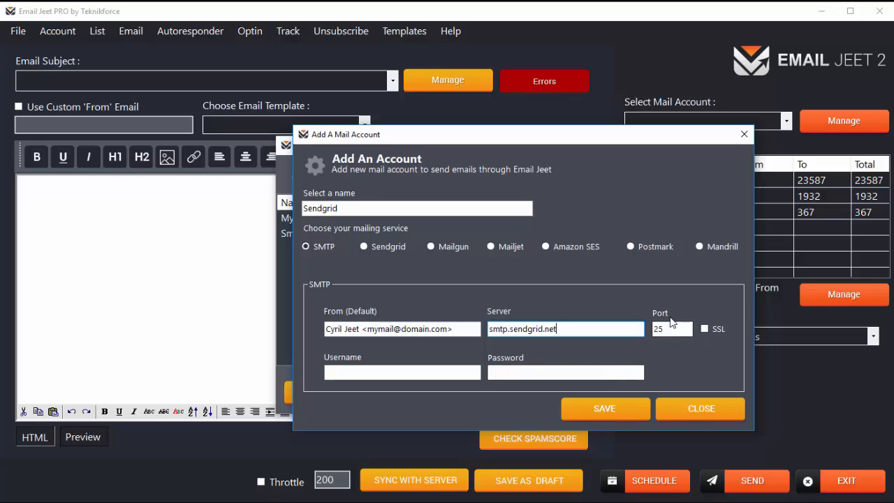
left_click(670, 329)
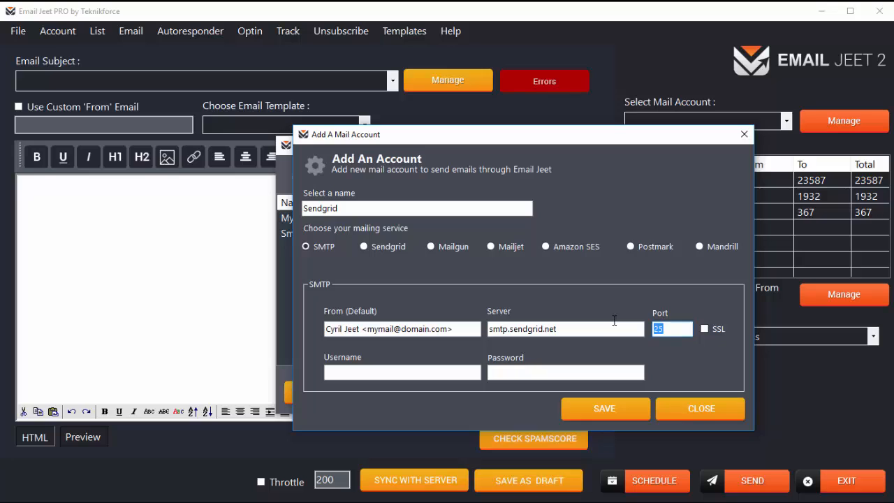
type("5")
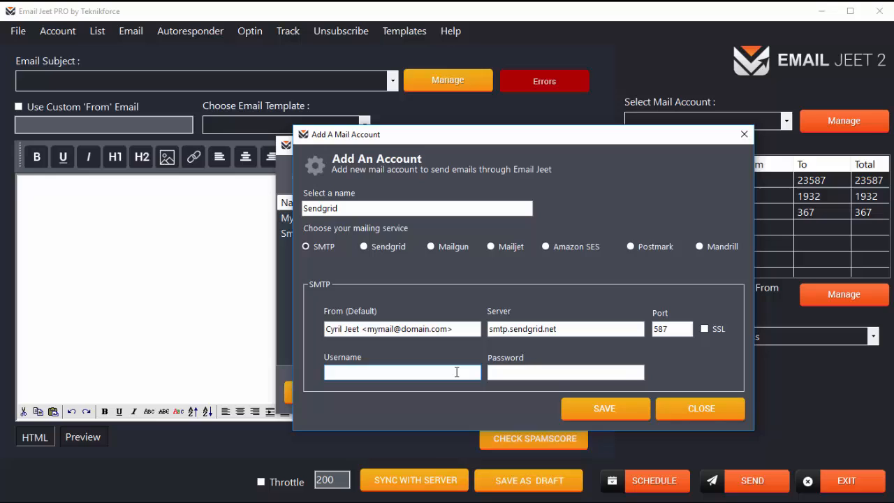
Step: Enter the username and password and save Sendgrid to the accounts list
type("username")
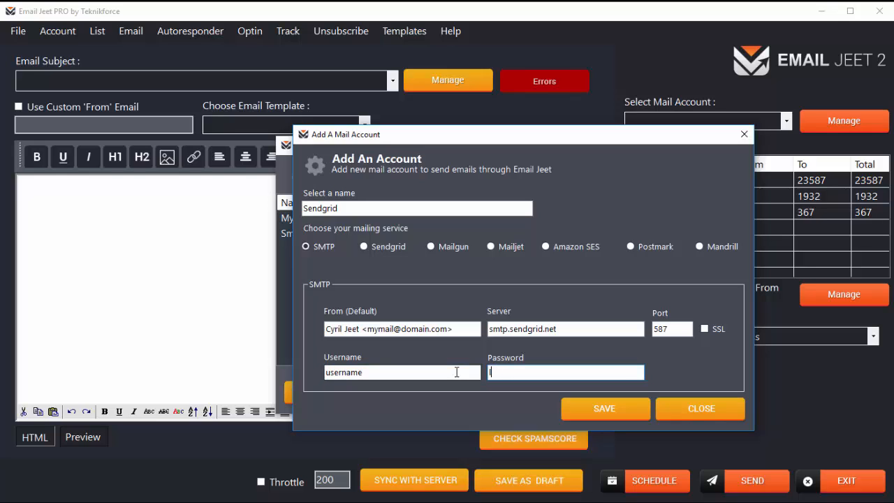
type("password")
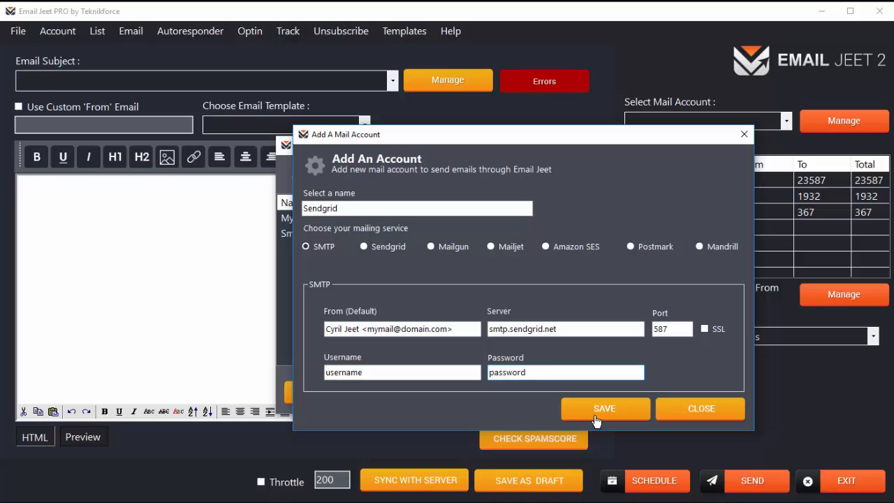
left_click(603, 408)
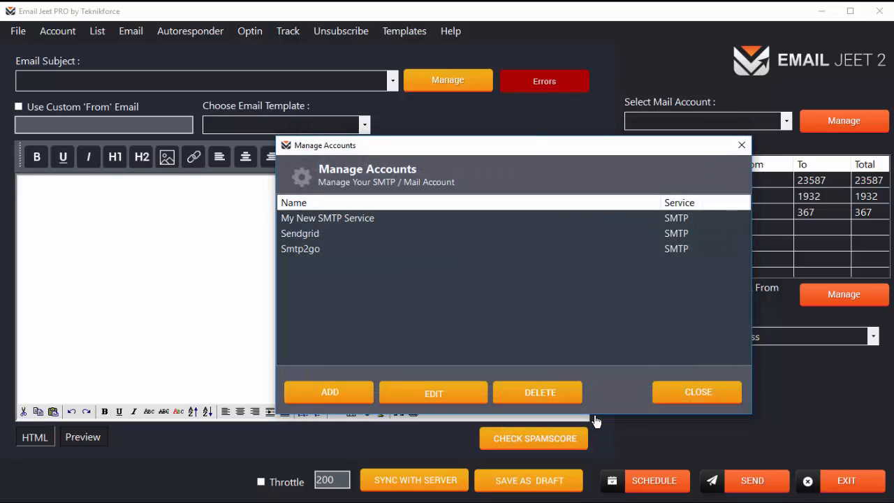